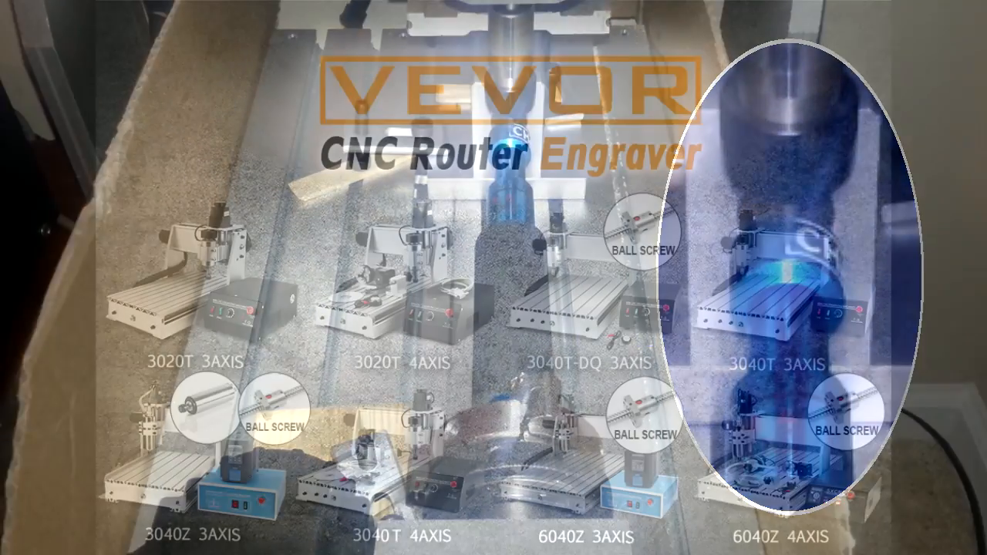
- Show the About box with the Demo Version license and version R3.043.066
left_click(345, 13)
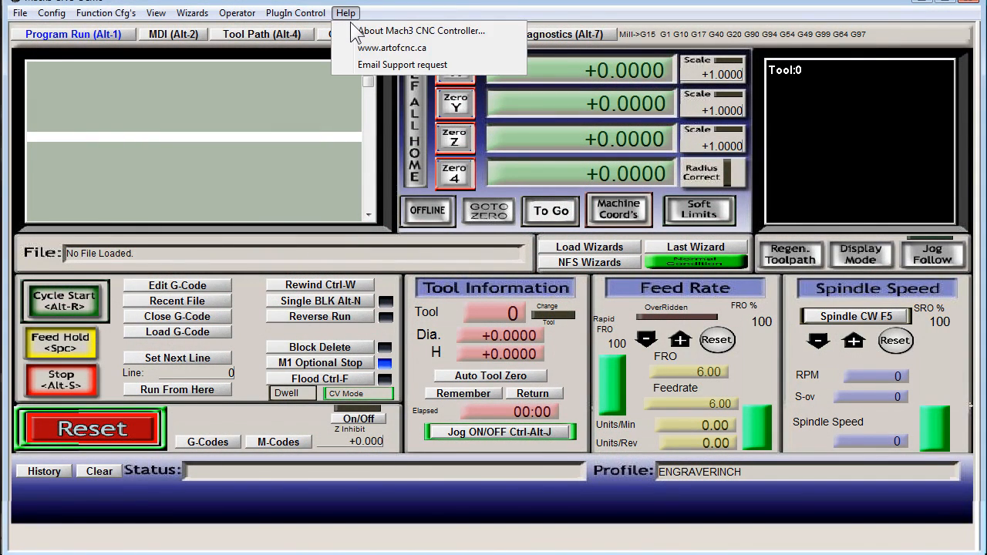
left_click(421, 31)
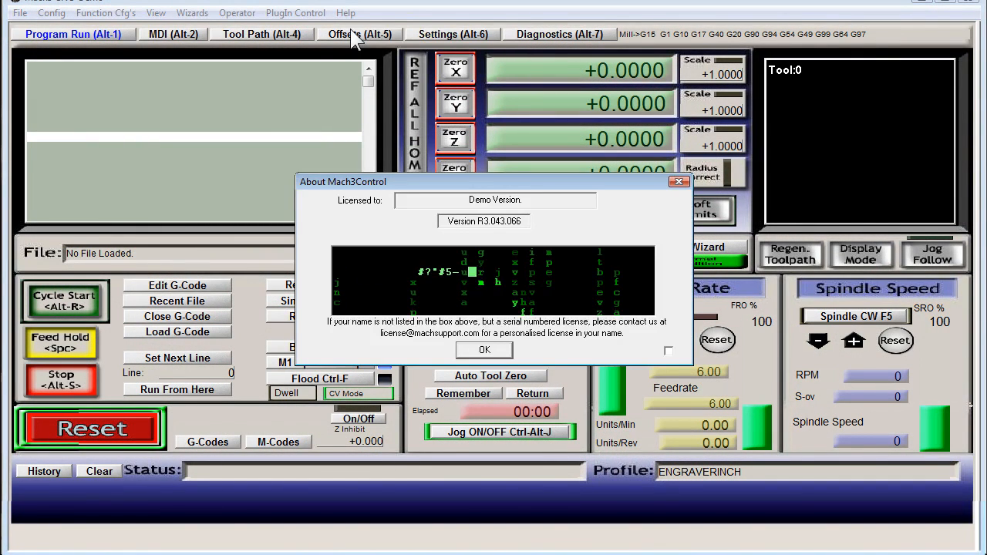